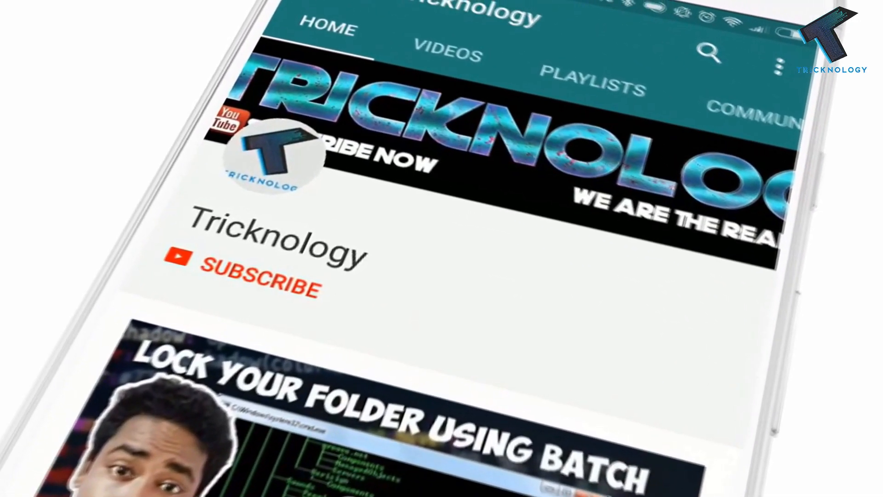
Bring up the Windows Sound settings from the taskbar speaker icon's Sounds option.
click(254, 281)
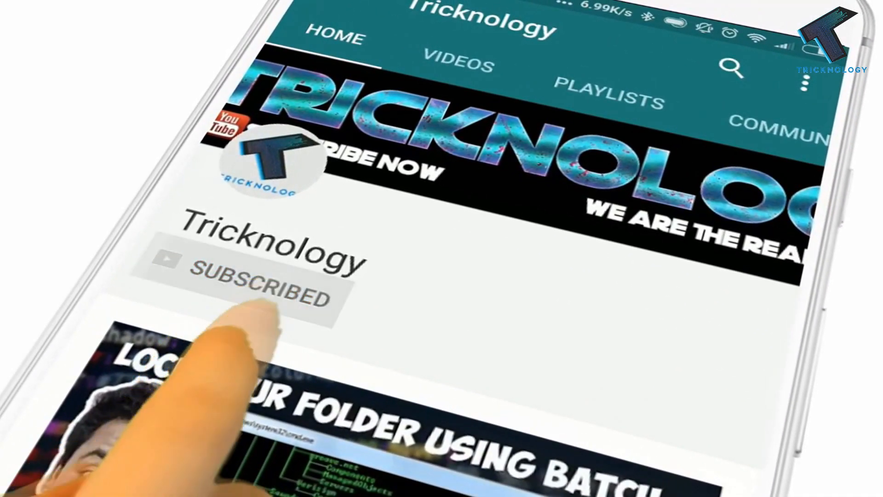
click(254, 282)
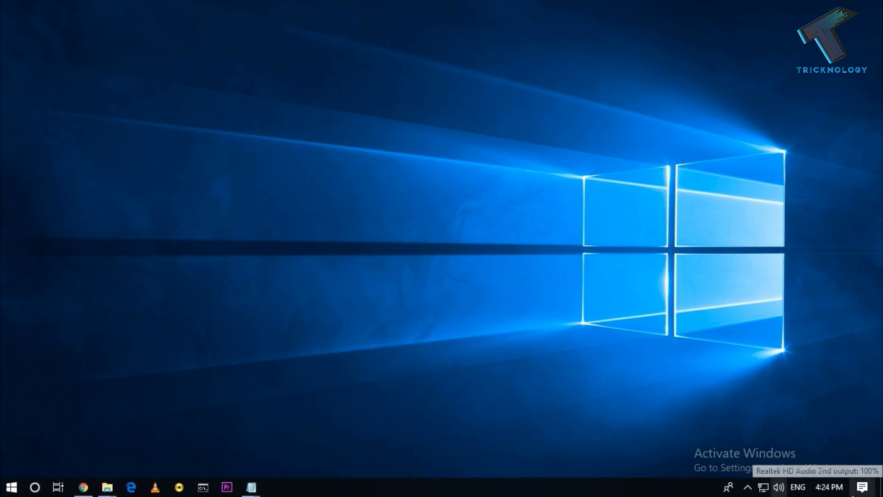
right_click(779, 488)
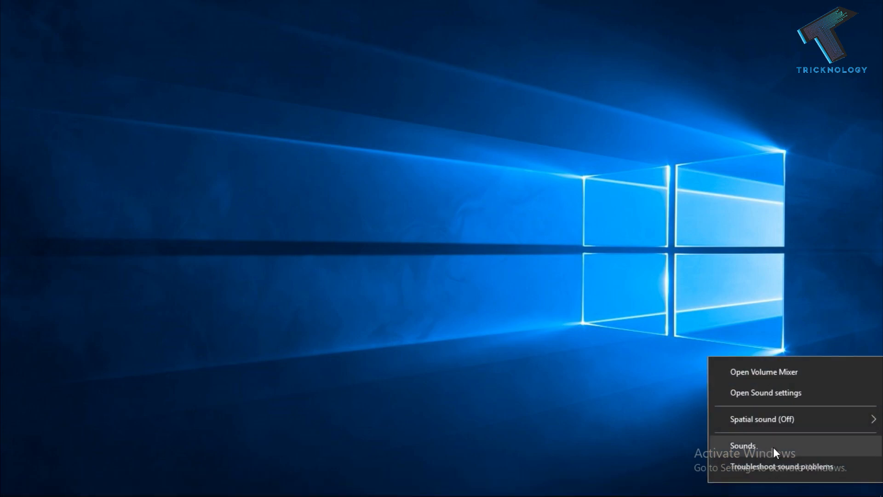
click(743, 446)
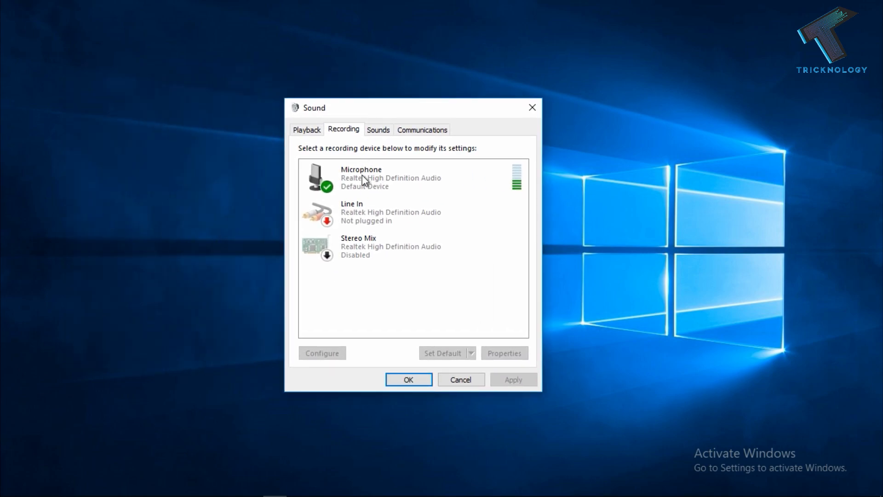
Select the Microphone device in the Recording devices list.
click(395, 177)
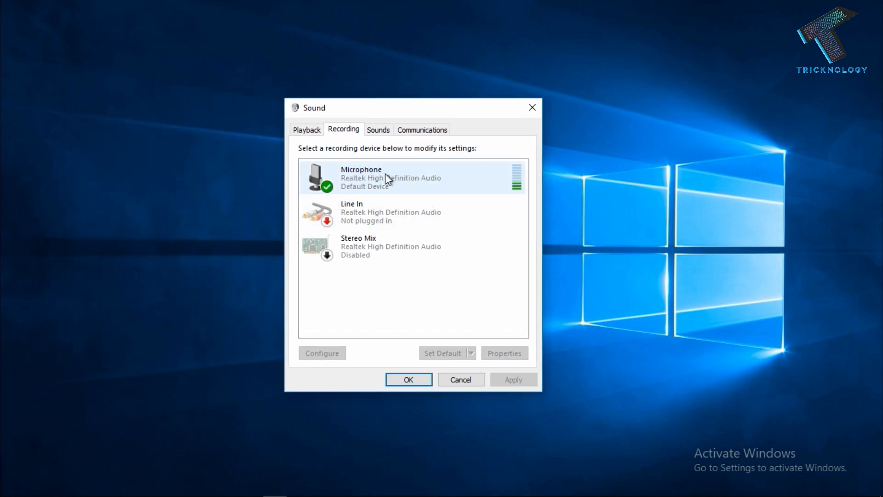
click(394, 176)
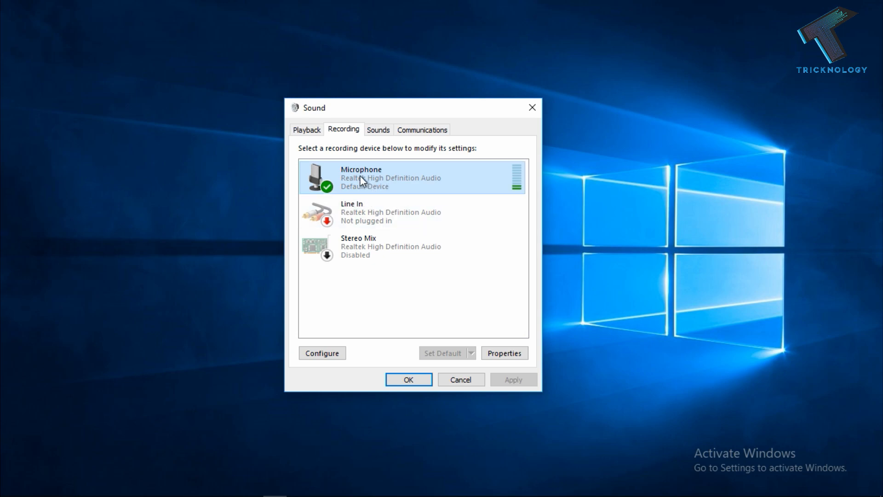
mouse_move(392, 157)
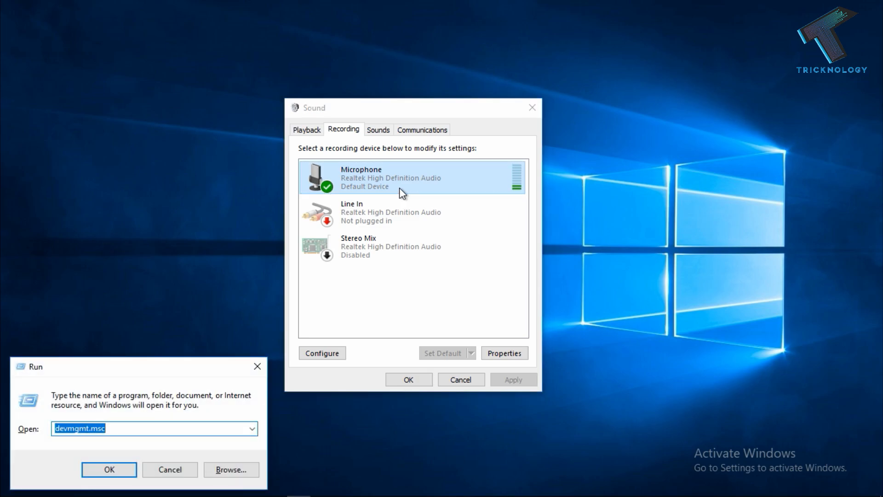
Launch Device Manager by running devmgmt.msc from the Run dialog.
text(devmg)
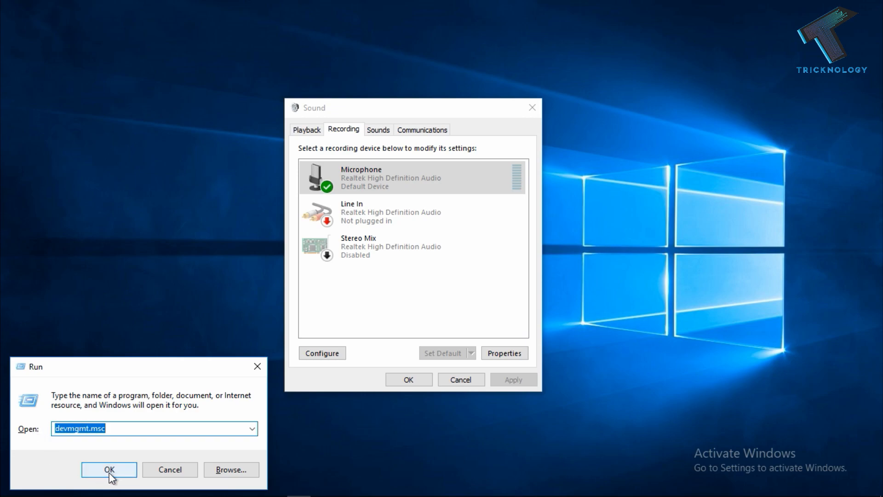
click(109, 469)
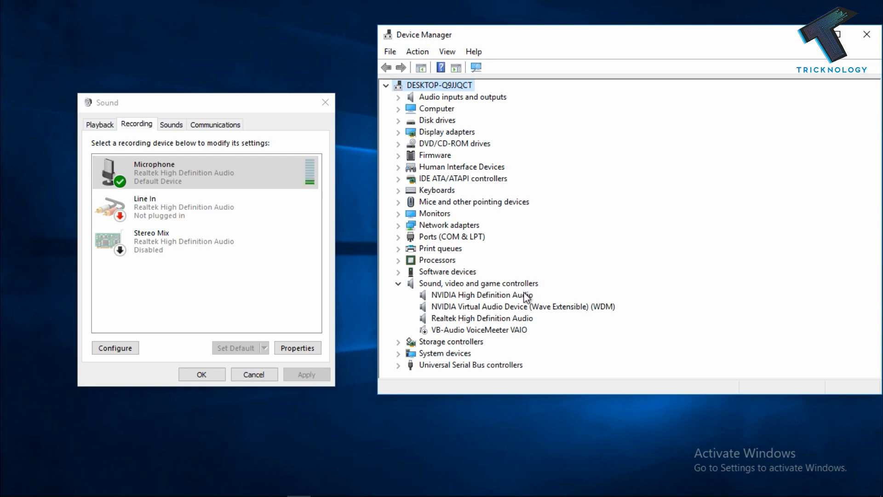
mouse_move(432, 278)
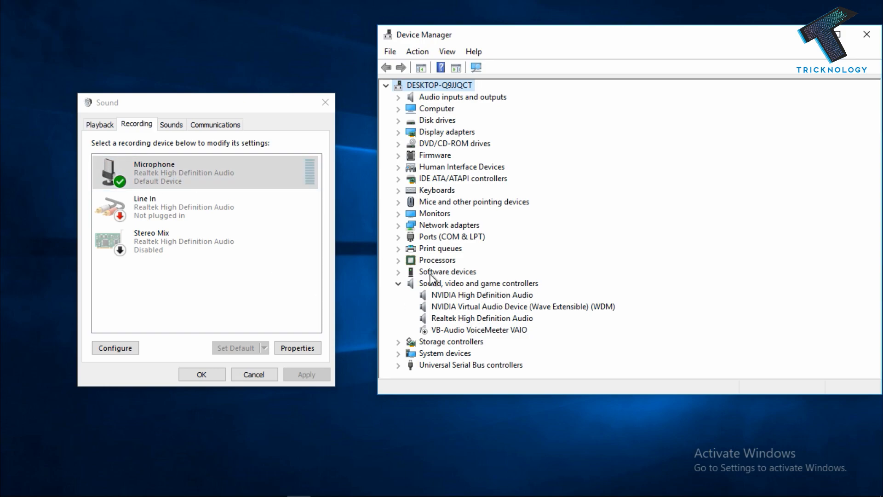
Start uninstalling Realtek High Definition Audio under Sound, video and game controllers.
click(481, 317)
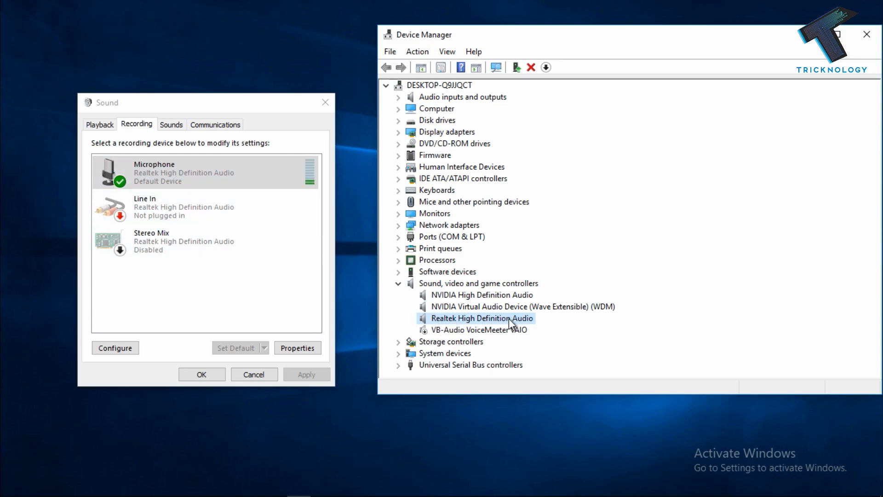
right_click(481, 317)
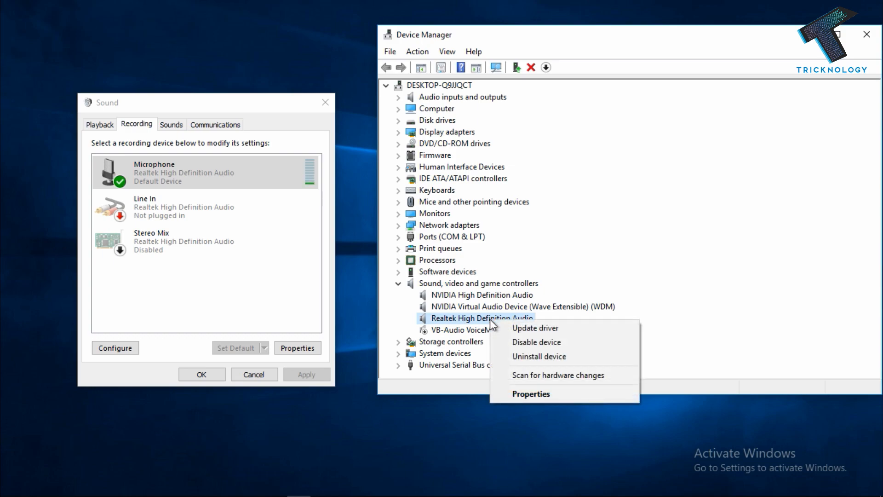
mouse_move(538, 357)
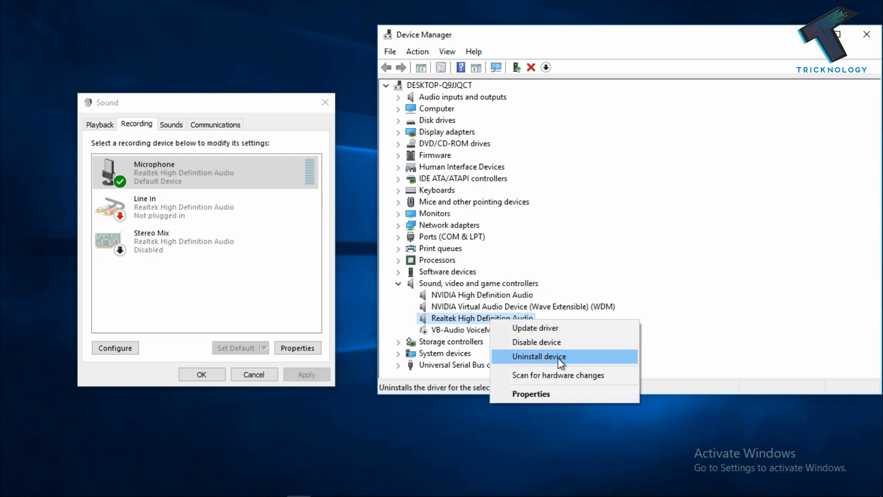
click(538, 356)
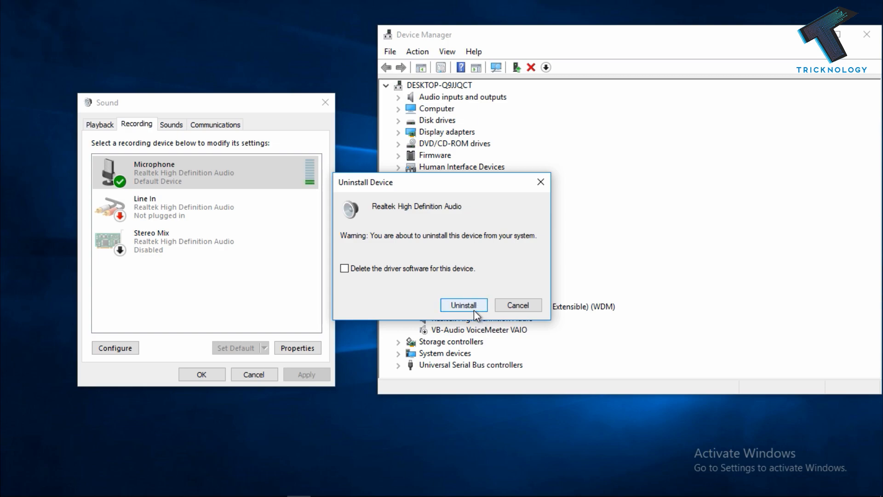
Confirm the Realtek audio uninstall, then relaunch Device Manager via devmgmt.msc.
click(463, 305)
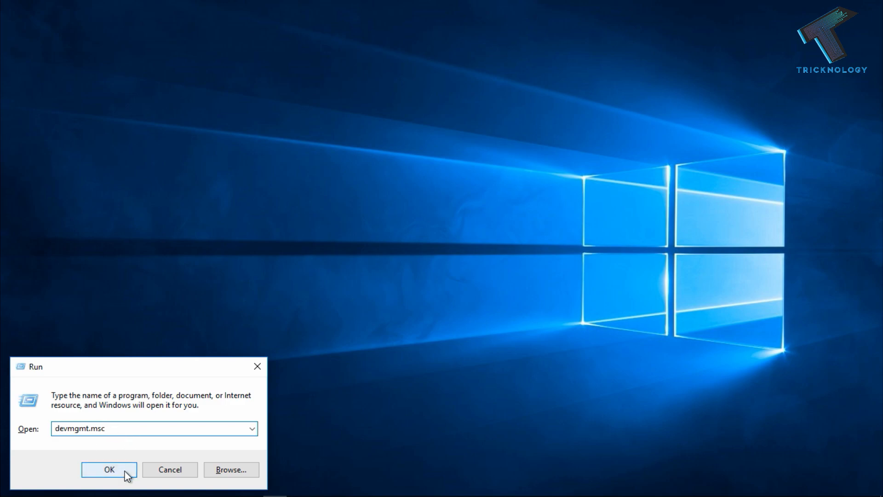
click(108, 469)
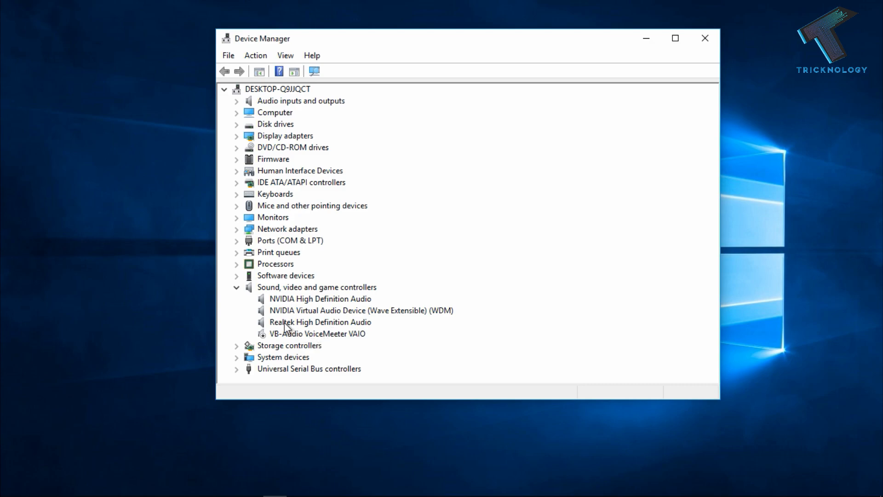
click(320, 322)
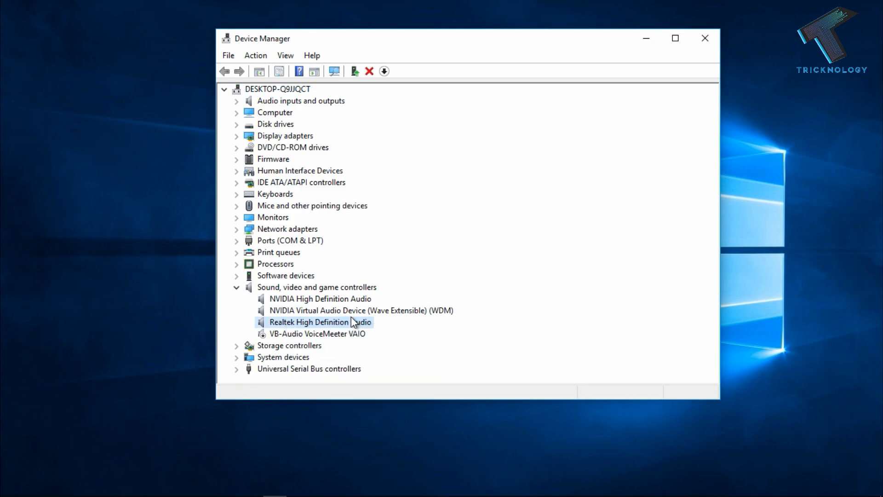
right_click(319, 321)
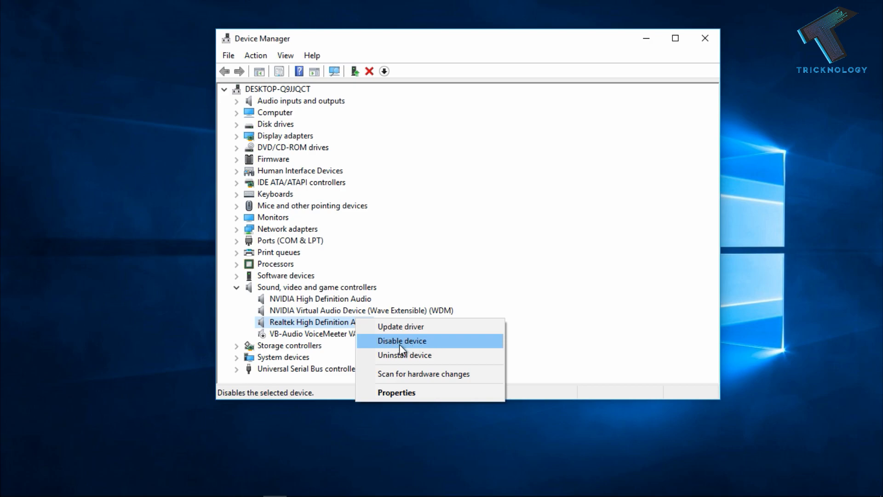
mouse_move(416, 355)
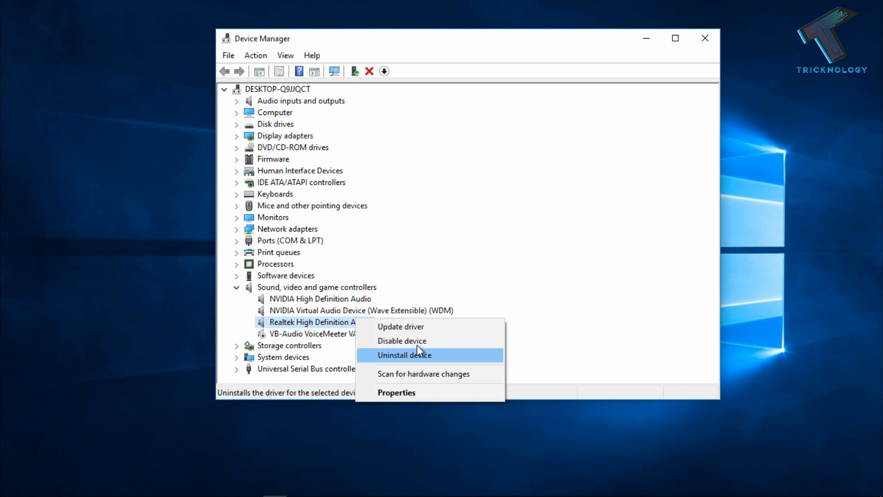
mouse_move(410, 345)
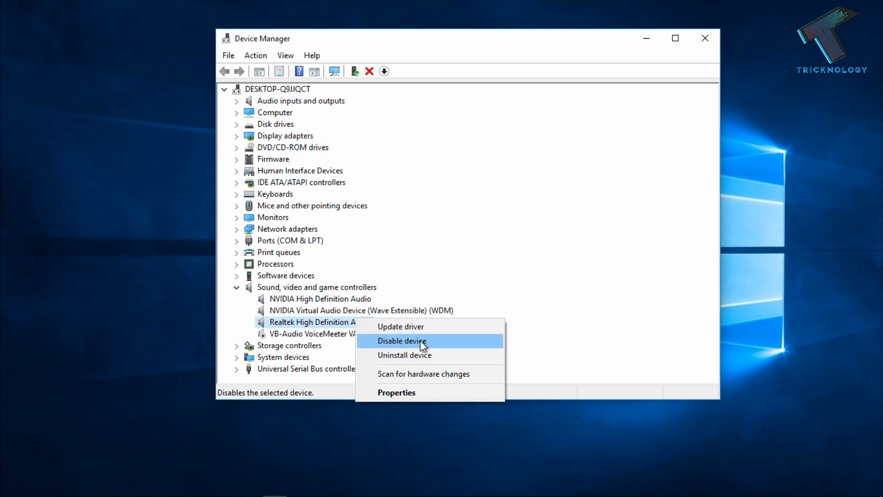
mouse_move(403, 347)
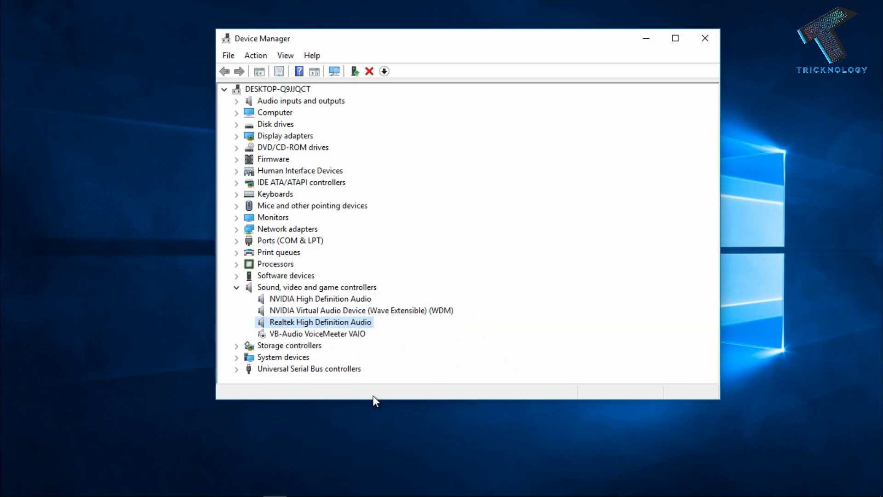
mouse_move(416, 376)
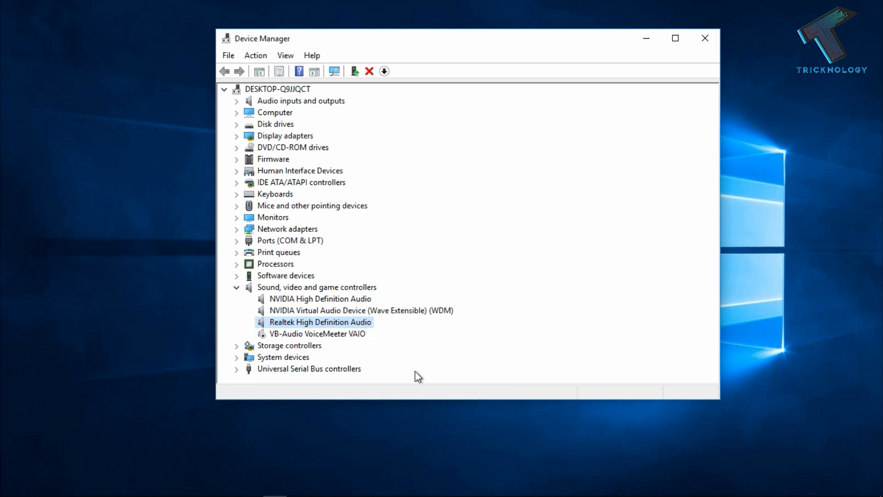